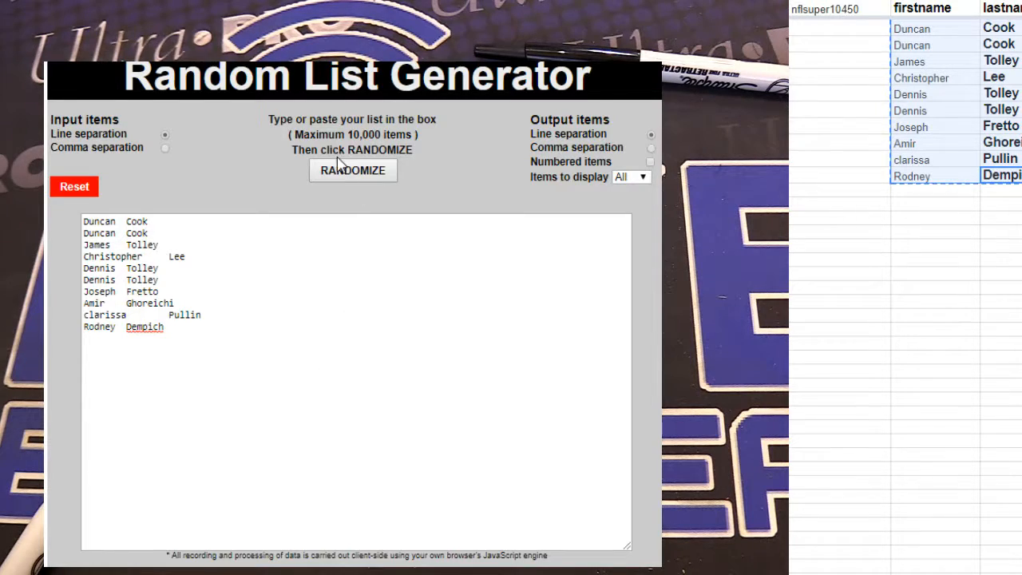
Randomize the pasted buyer names twice so the list is reshuffled into a new order
click(351, 169)
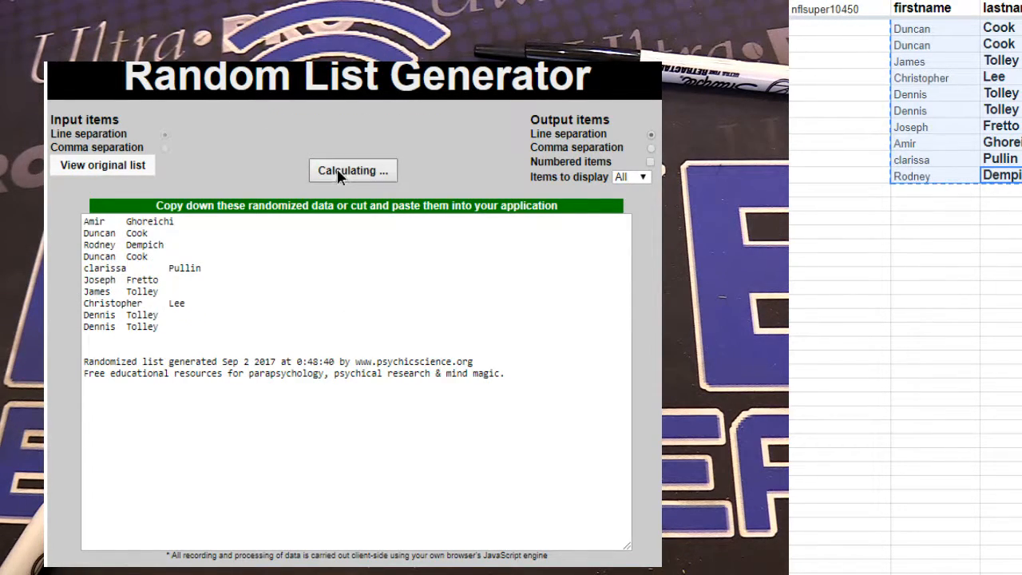
click(351, 170)
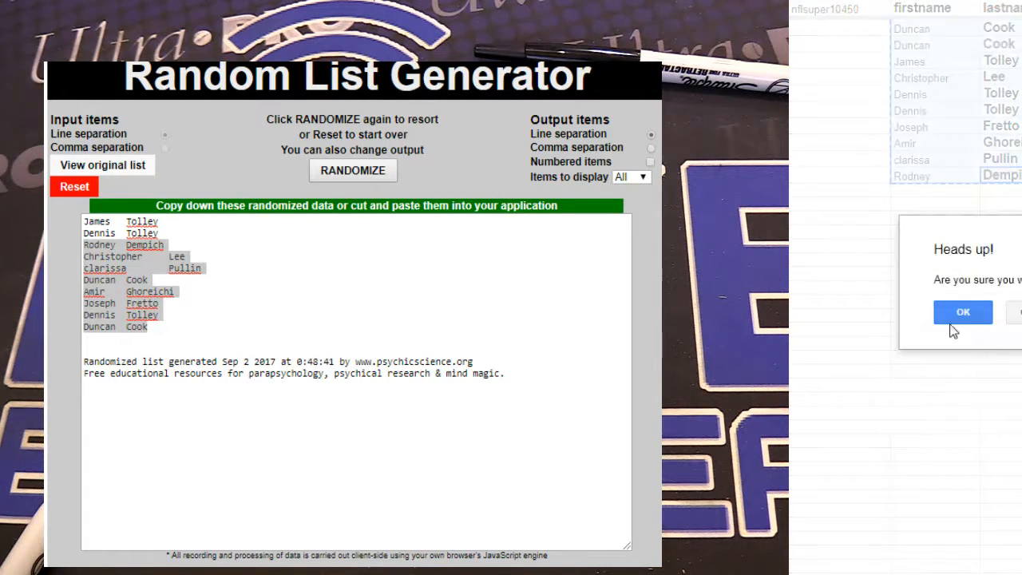
click(963, 312)
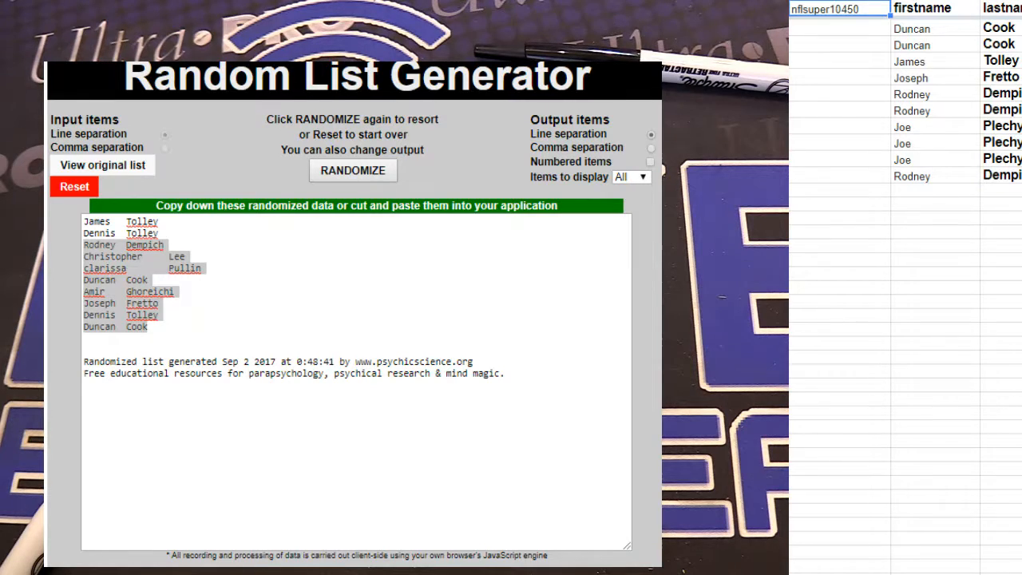
click(74, 185)
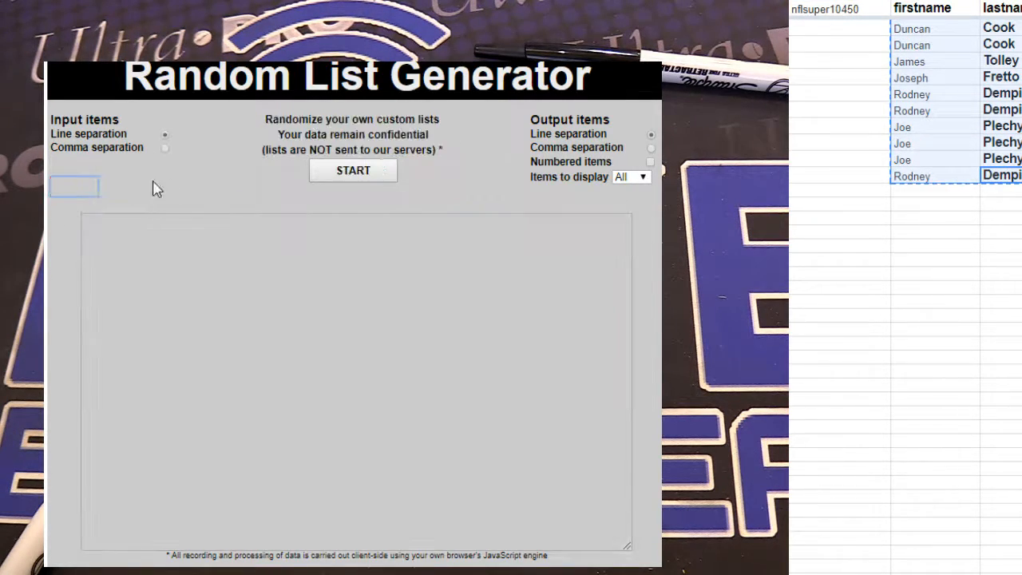
click(351, 169)
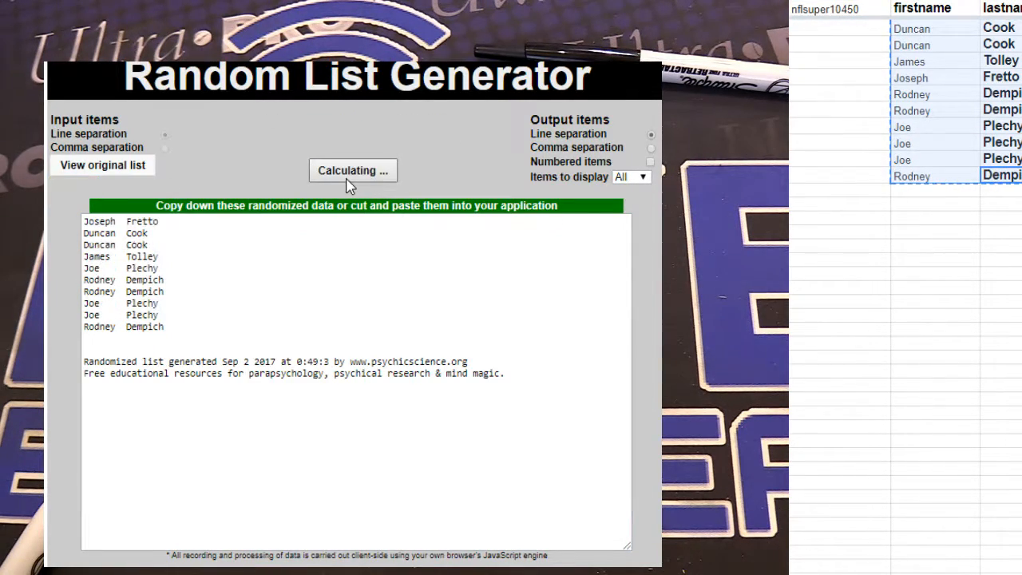
click(352, 170)
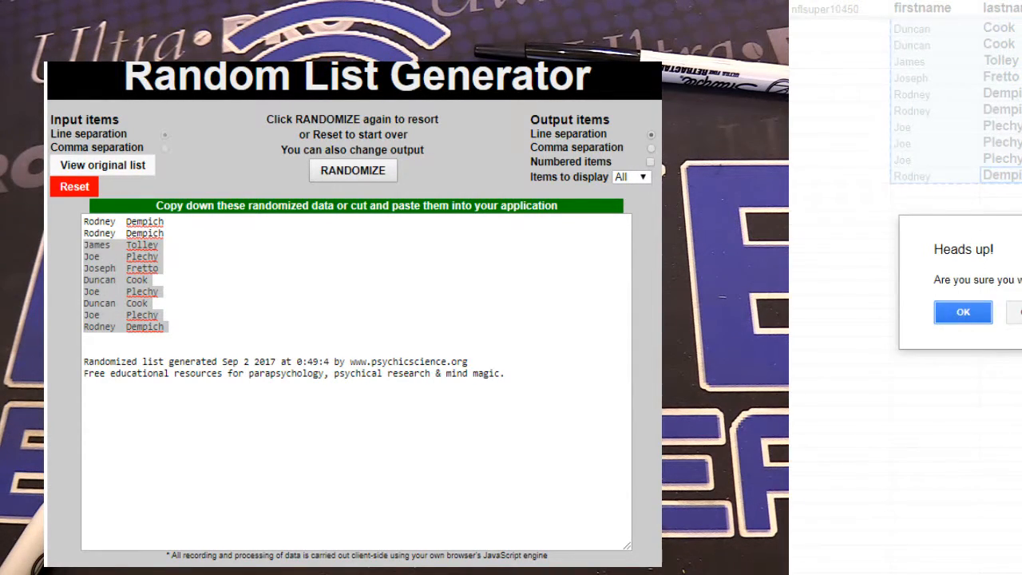
click(961, 312)
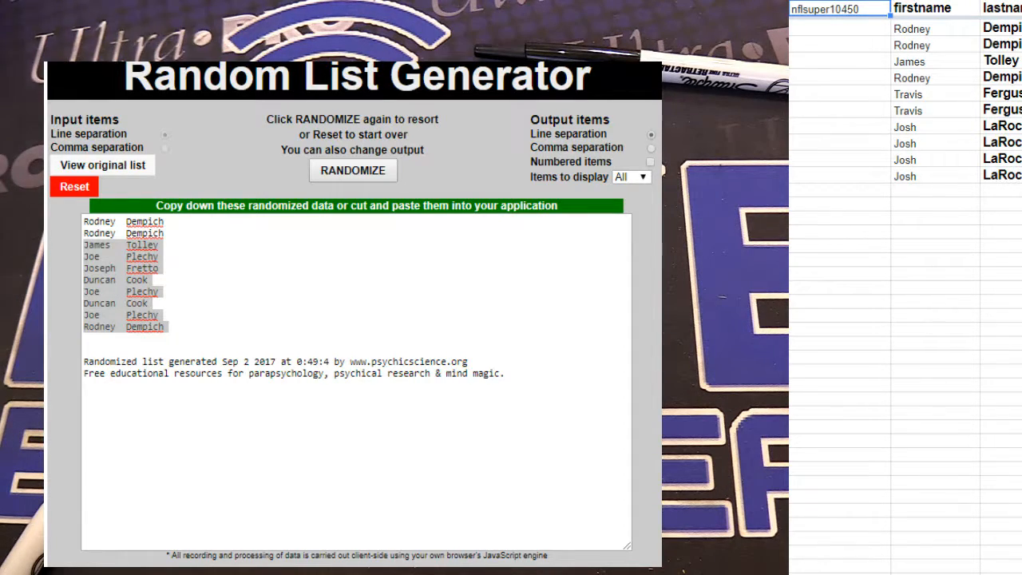
scroll(down, 3)
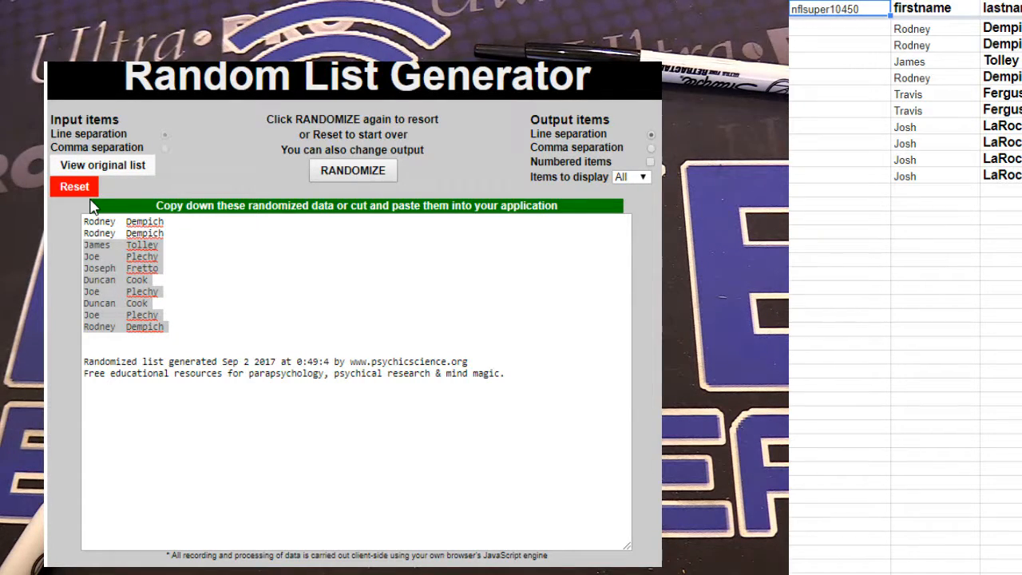
Reset the list and randomize the Travis and Josh batch twice, landing Josh and Travis first
click(73, 185)
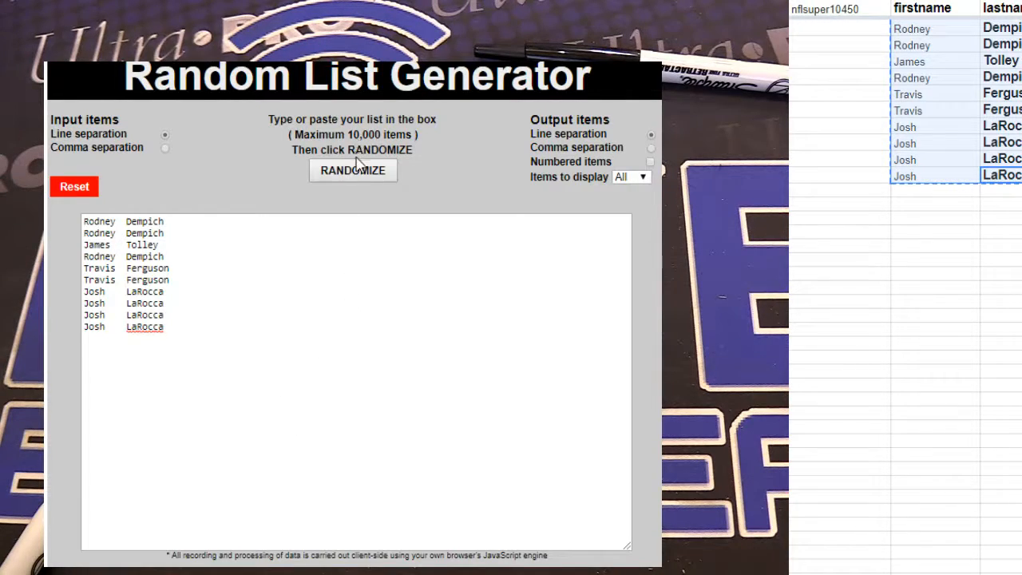
click(351, 169)
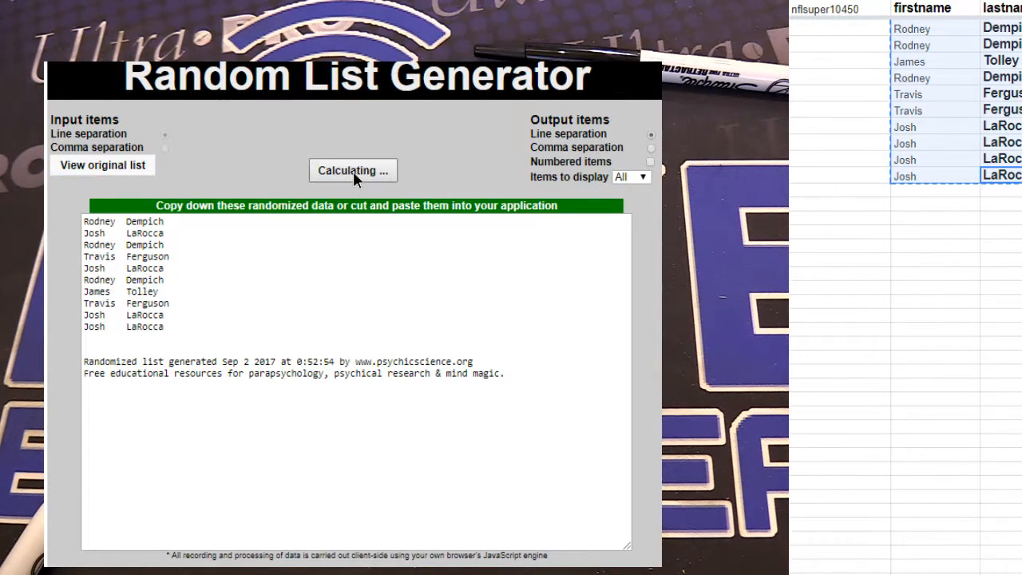
click(352, 170)
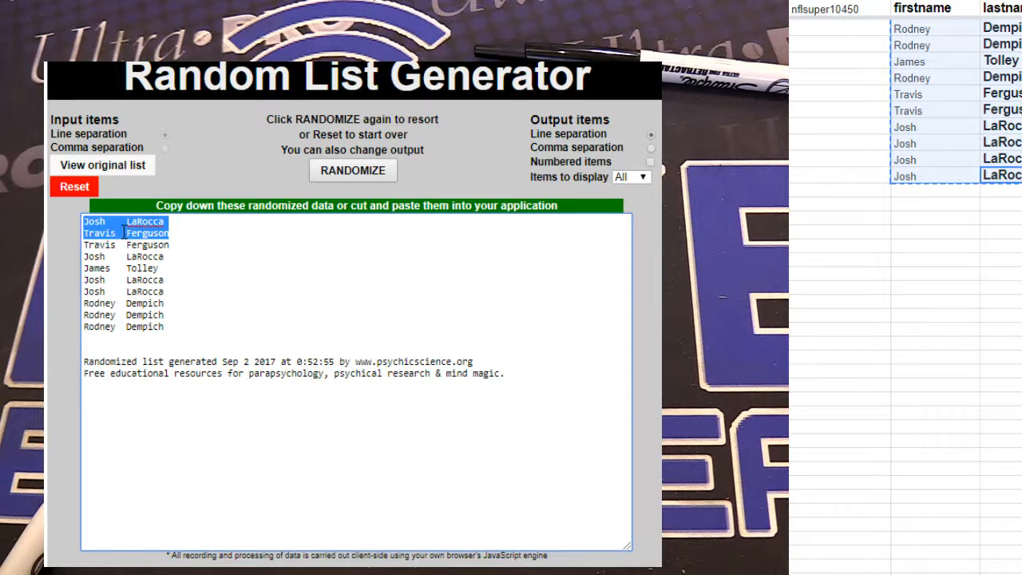